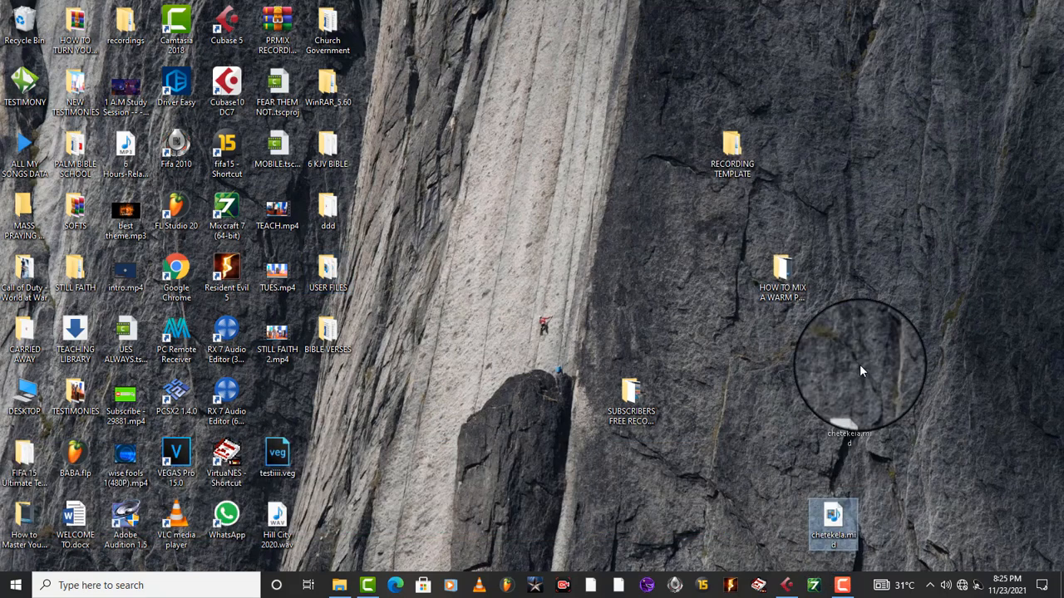
- Move the MIDI file icon up to the upper-right area of the desktop
drag(833, 523, 833, 149)
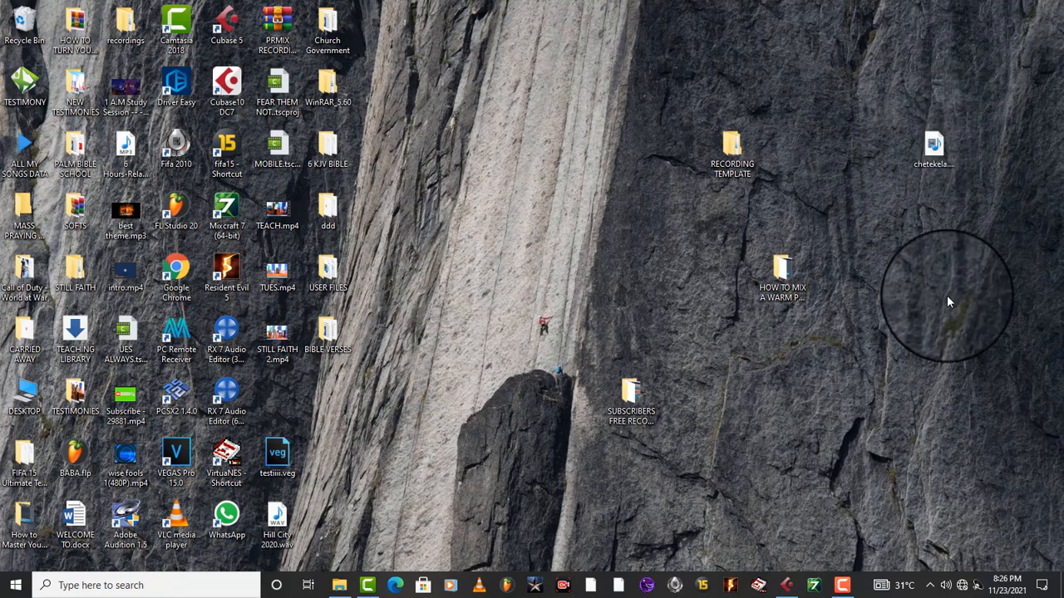
mouse_move(950, 293)
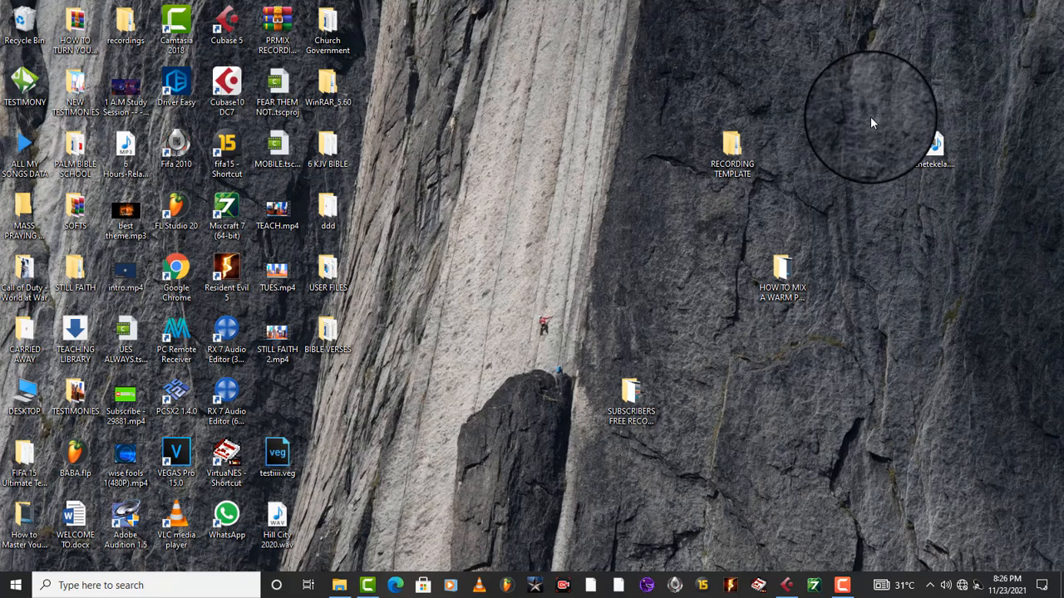
- Launch Cubase 5, create a new project from the Empty template and confirm its project folder
click(934, 153)
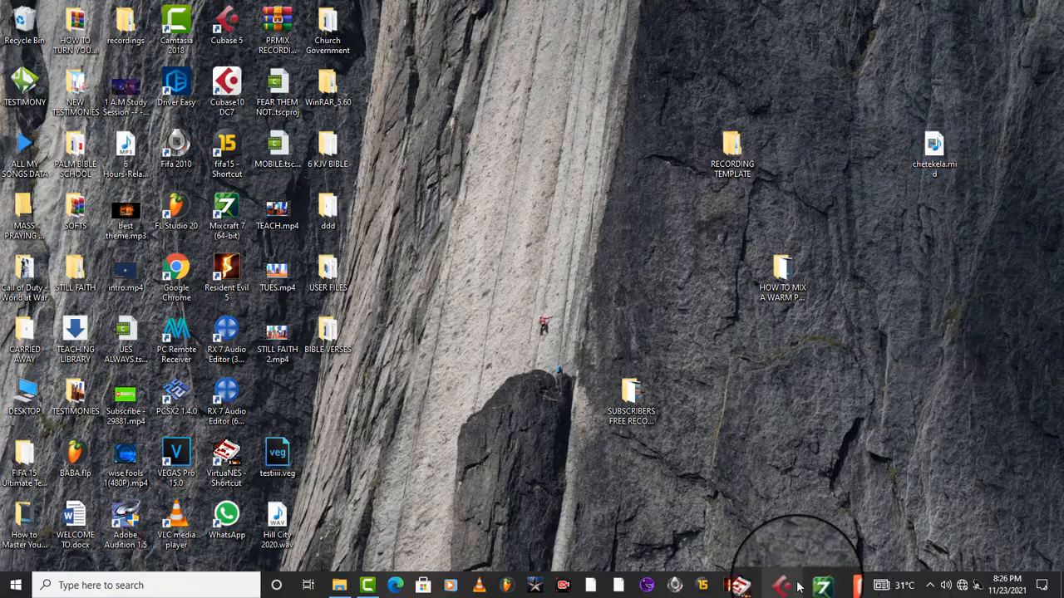
click(788, 585)
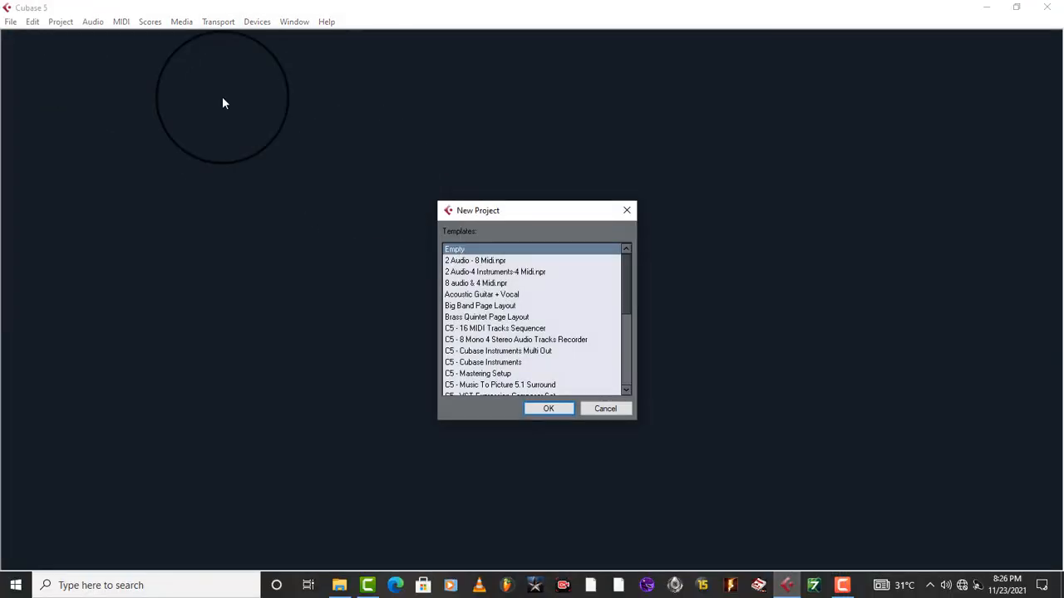
click(548, 408)
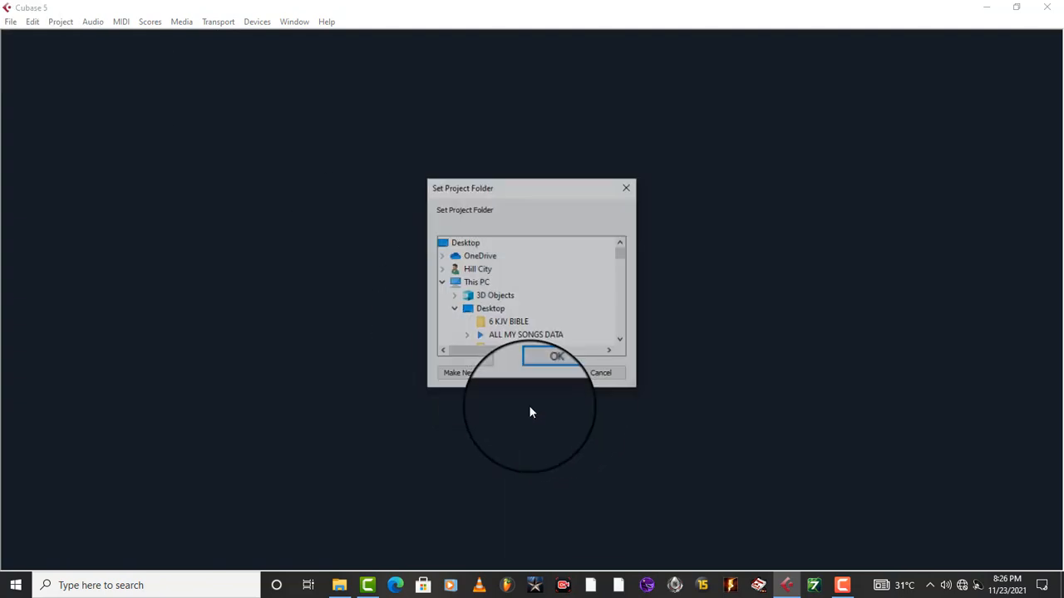
click(555, 355)
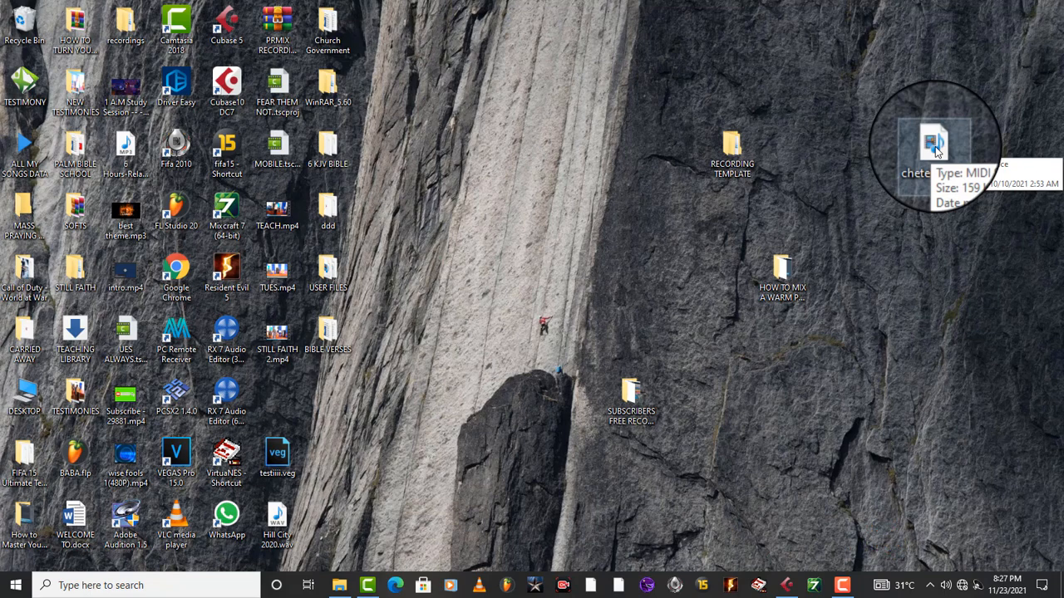
- Drag the MIDI file into the project so it imports as separate tracks (GM Drums, SquareLd, Trumpet)
drag(935, 146, 802, 519)
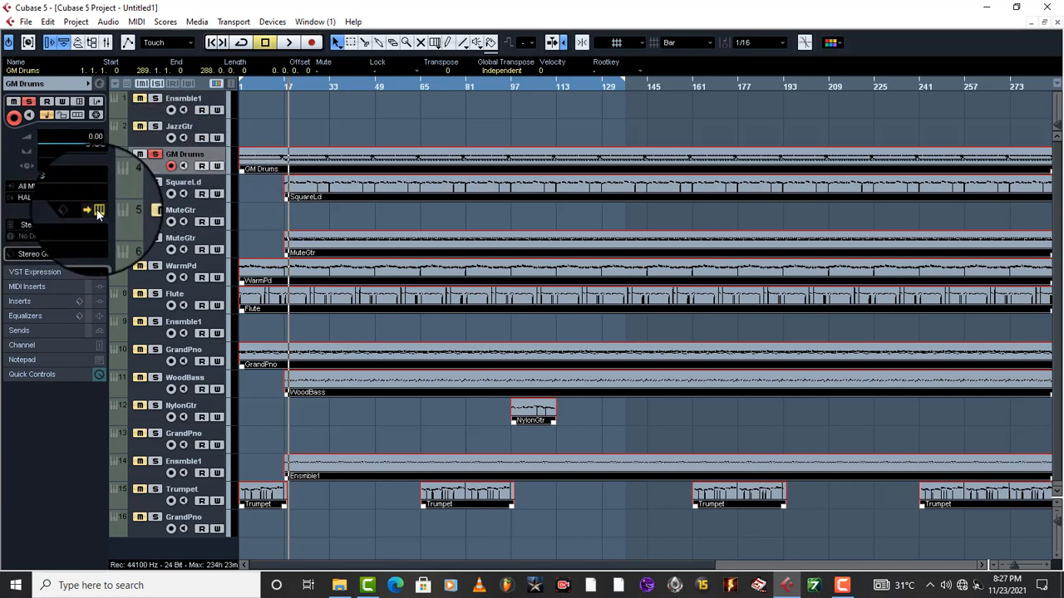
- Show the GM Drums track's HALionOne panel loaded with the Stereo GM drum sound
click(98, 209)
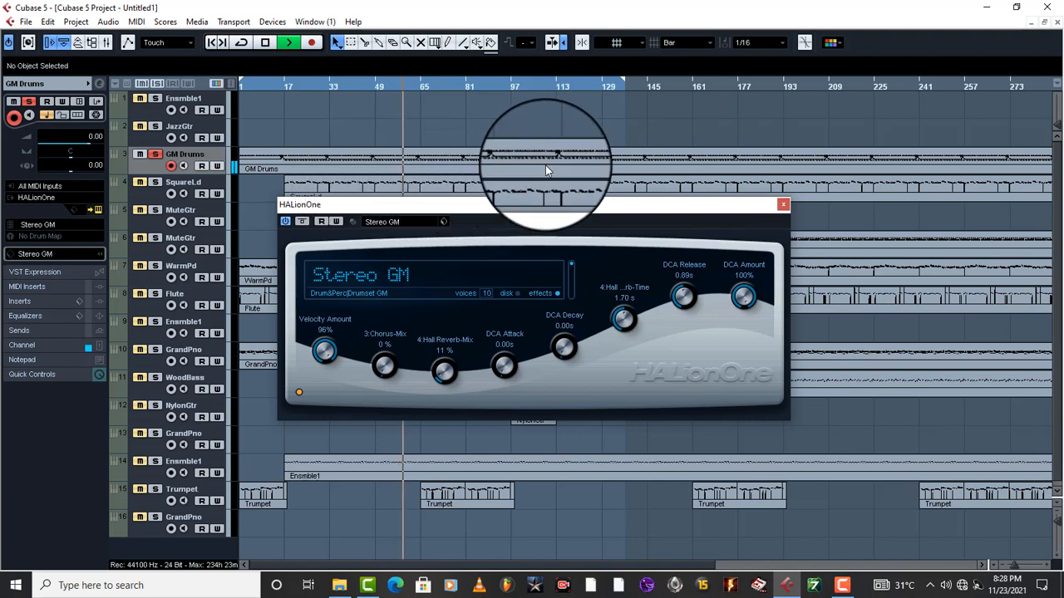
click(264, 43)
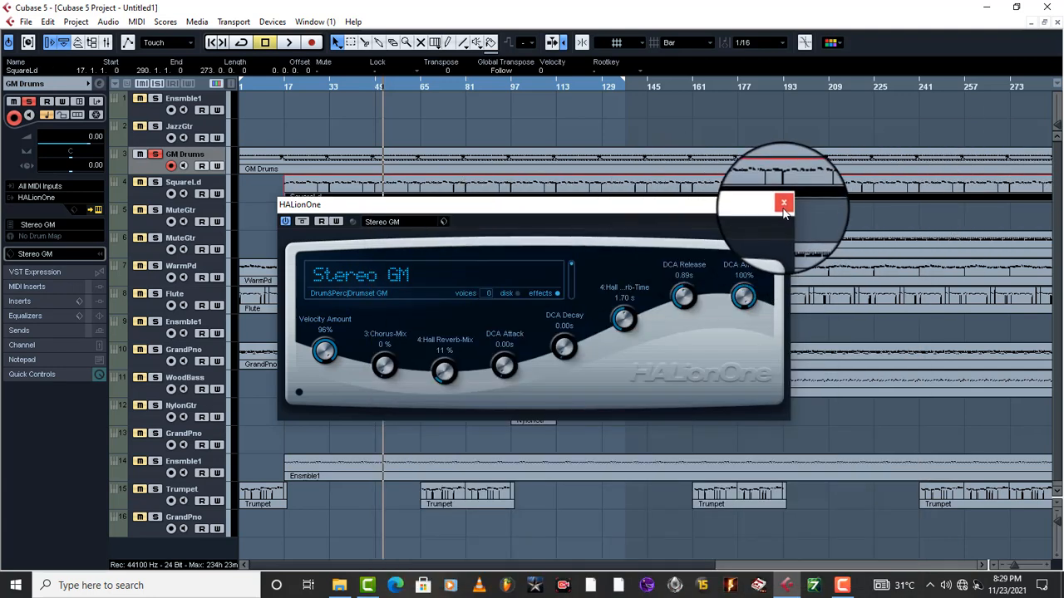
click(782, 203)
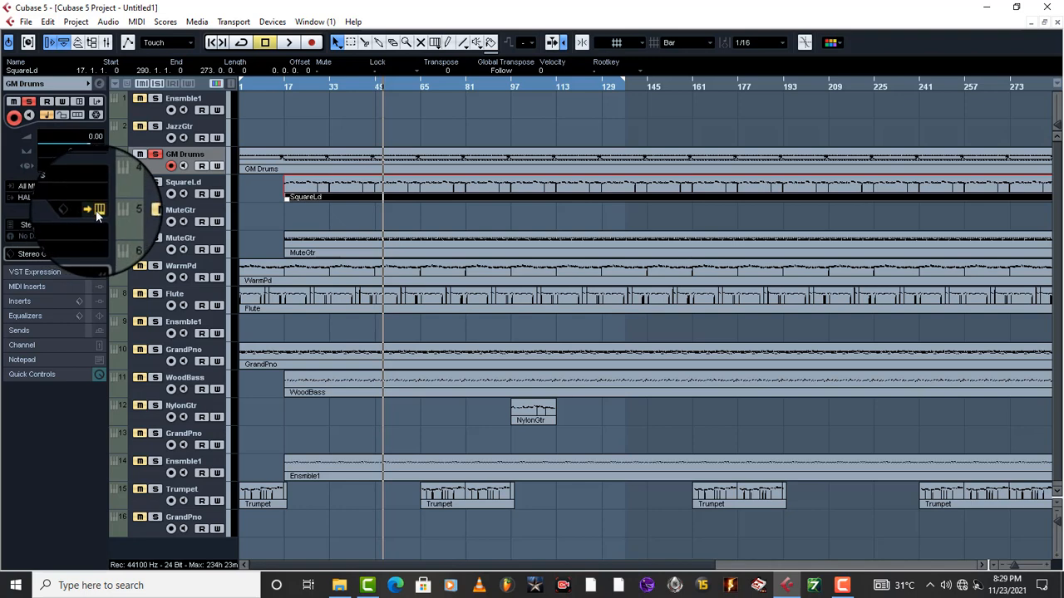
click(100, 209)
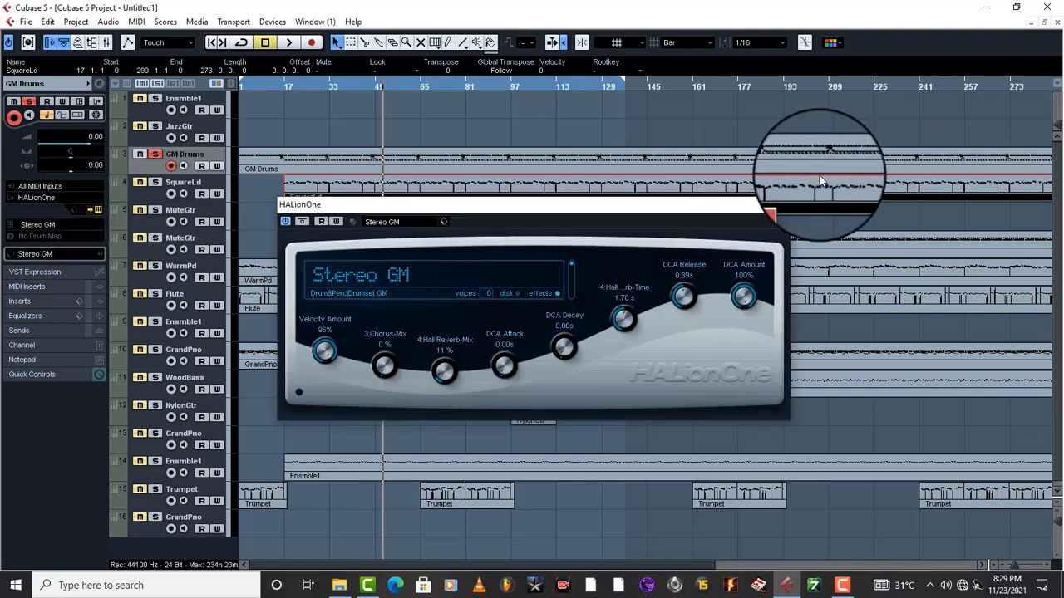